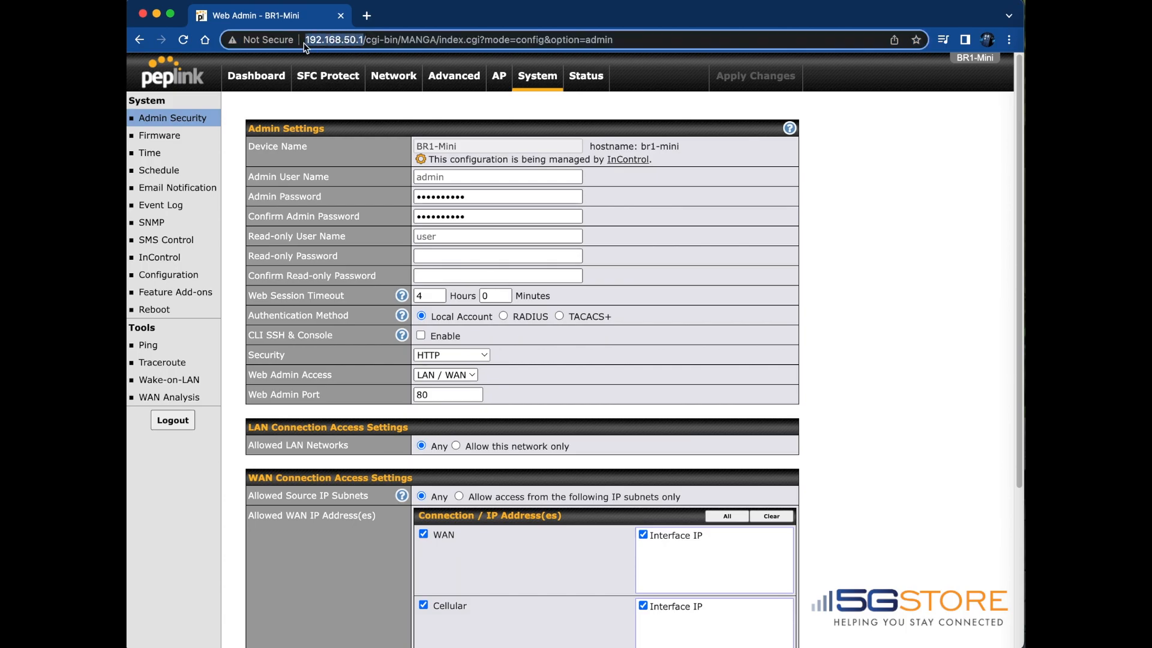
mouse_move(328, 334)
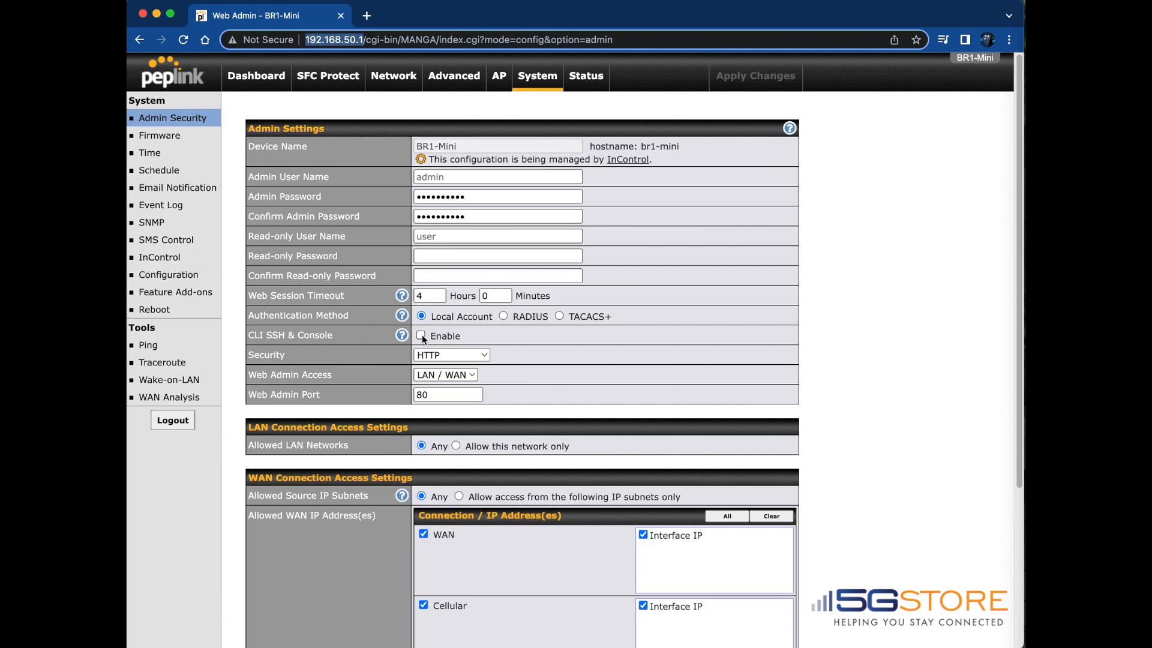
Enable CLI SSH & Console with LAN Only access on port 8822 under Admin Security
left_click(421, 336)
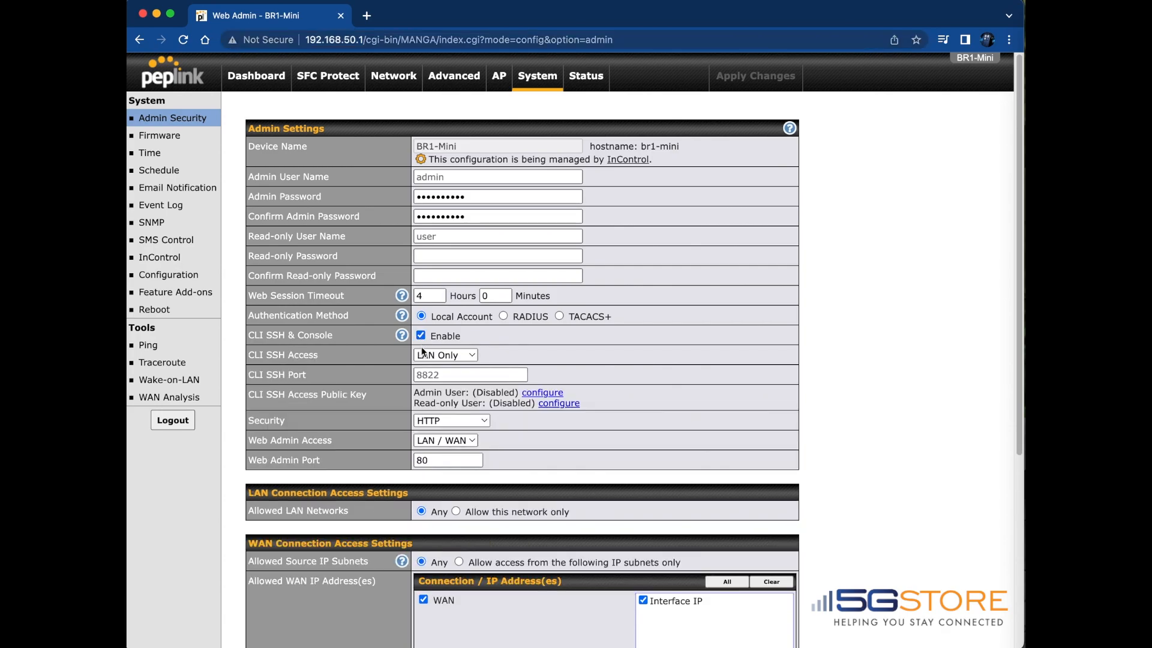
left_click(444, 355)
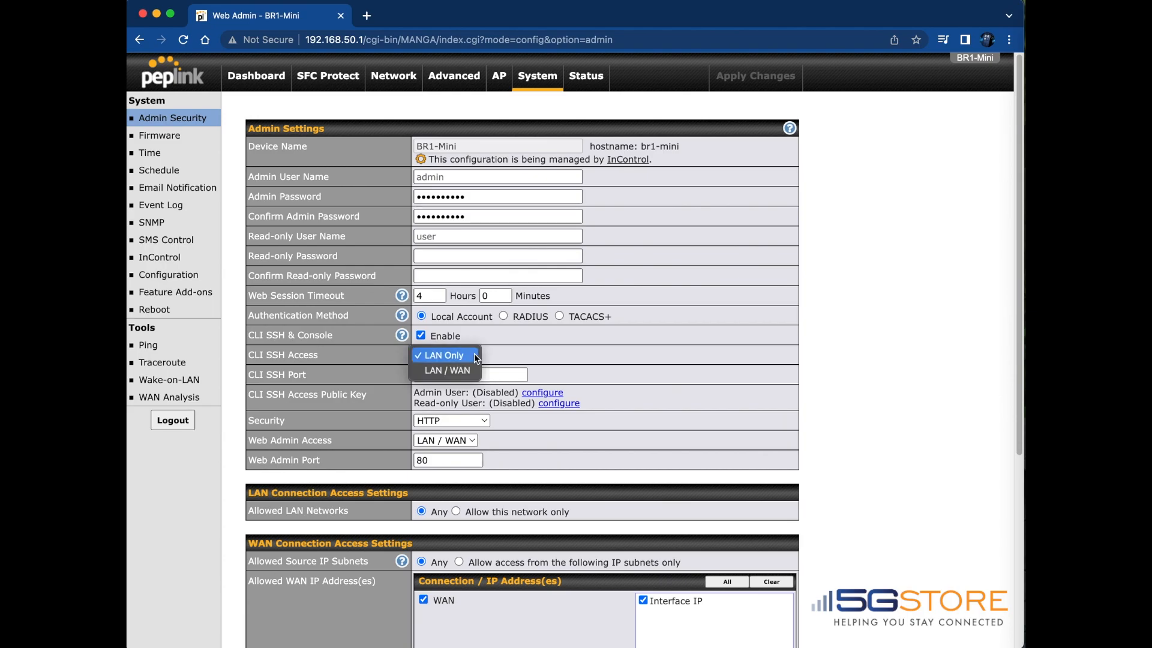
left_click(442, 355)
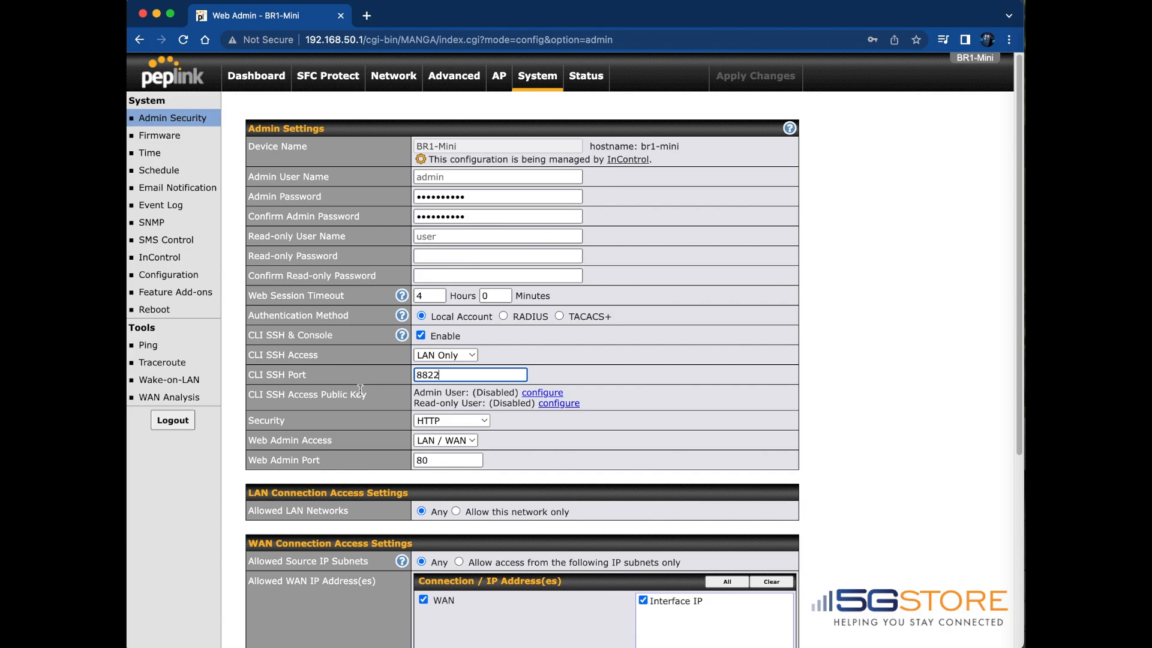
scroll("down", 3)
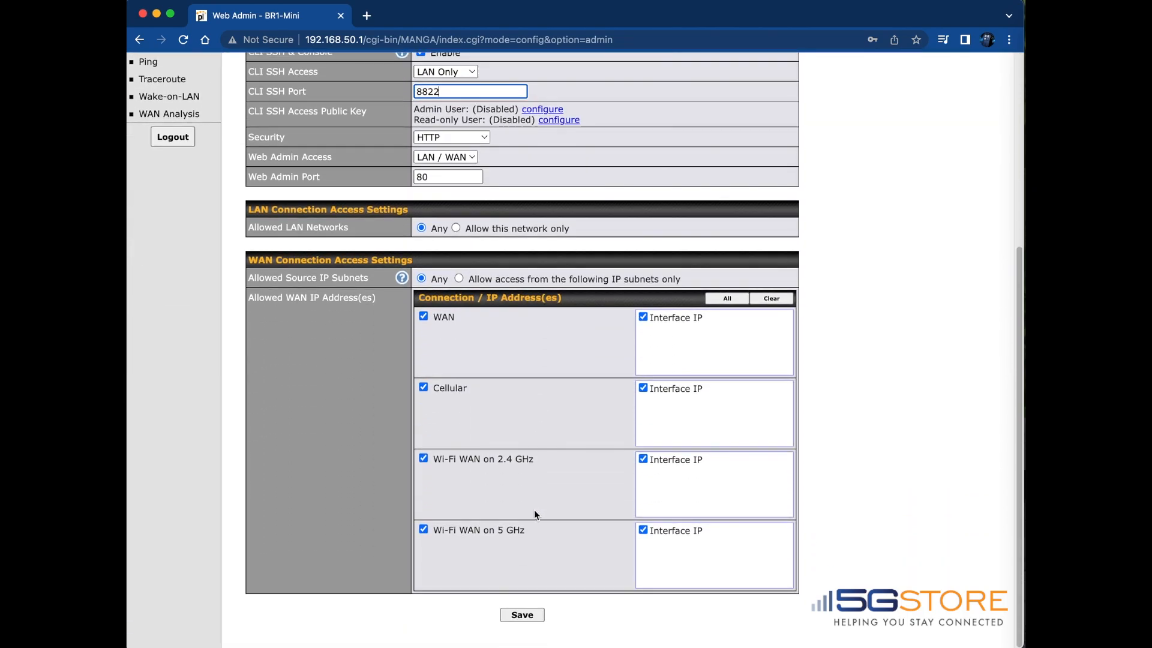
Save the admin security settings and apply the changes to the router
left_click(522, 615)
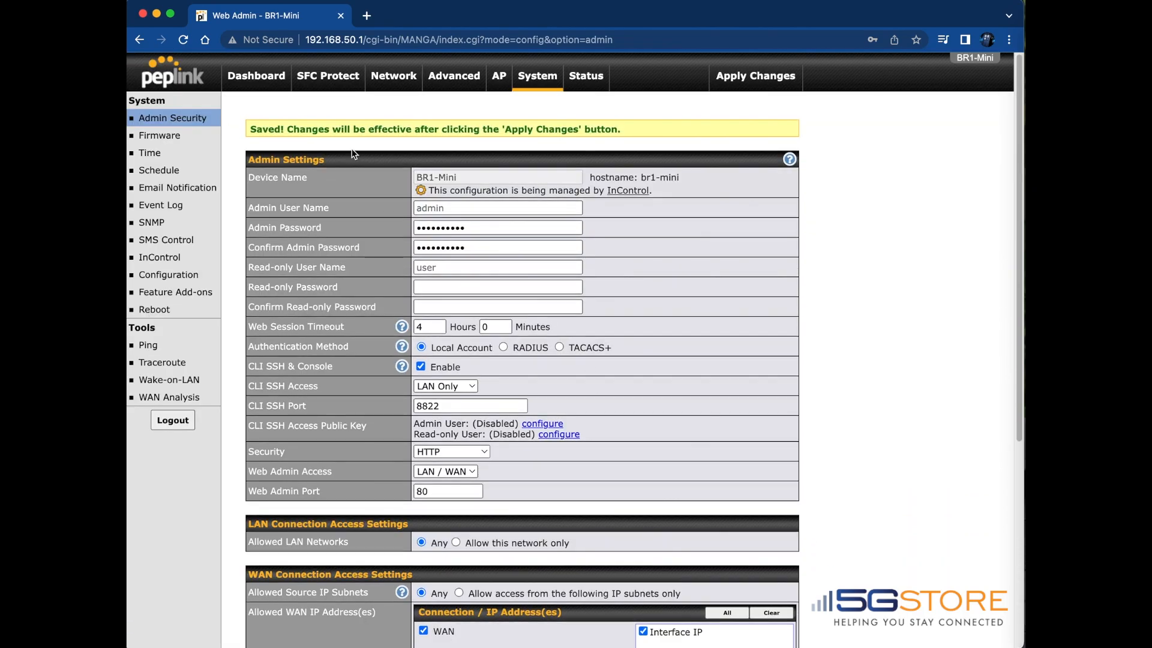
left_click(755, 76)
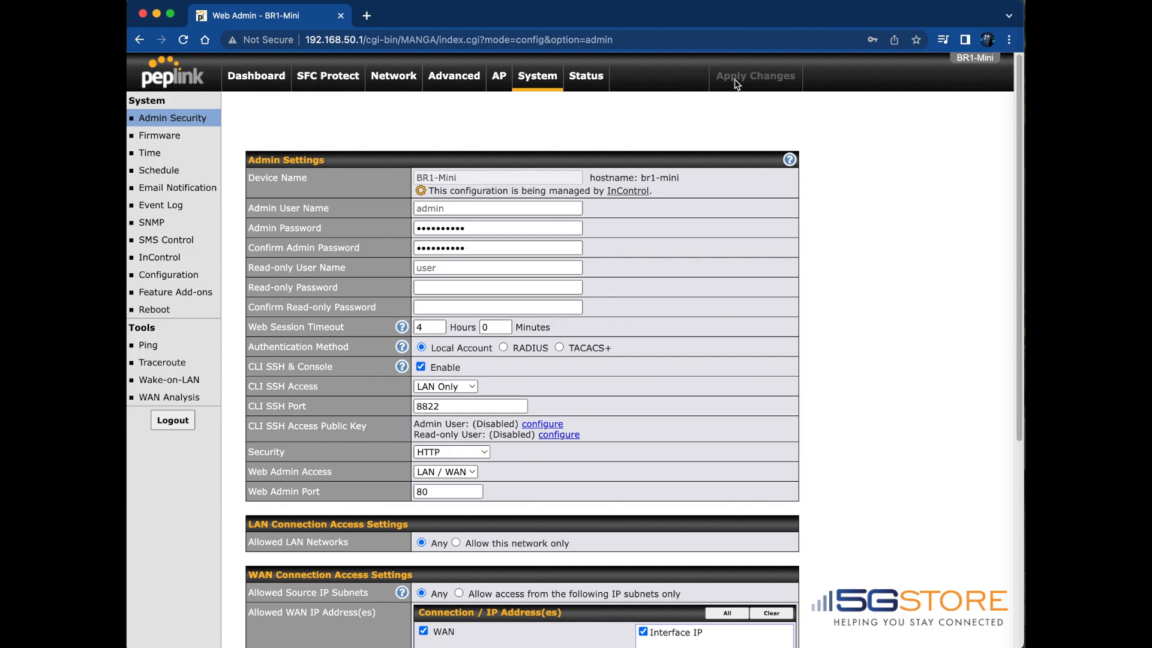
left_click(755, 76)
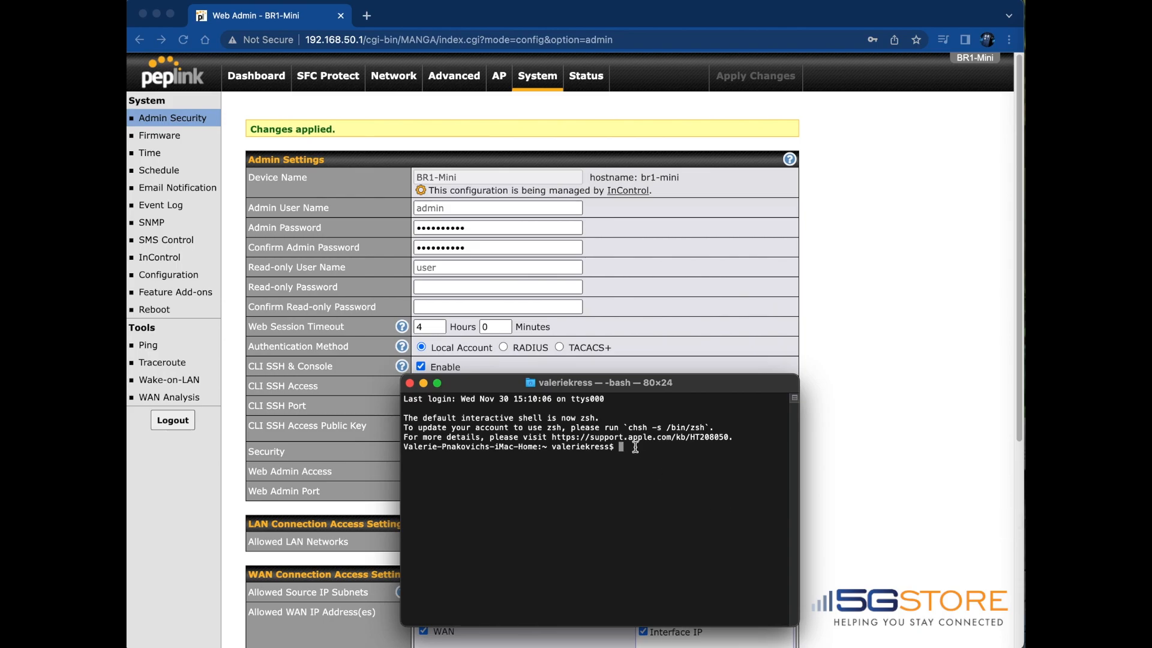
type("ssh")
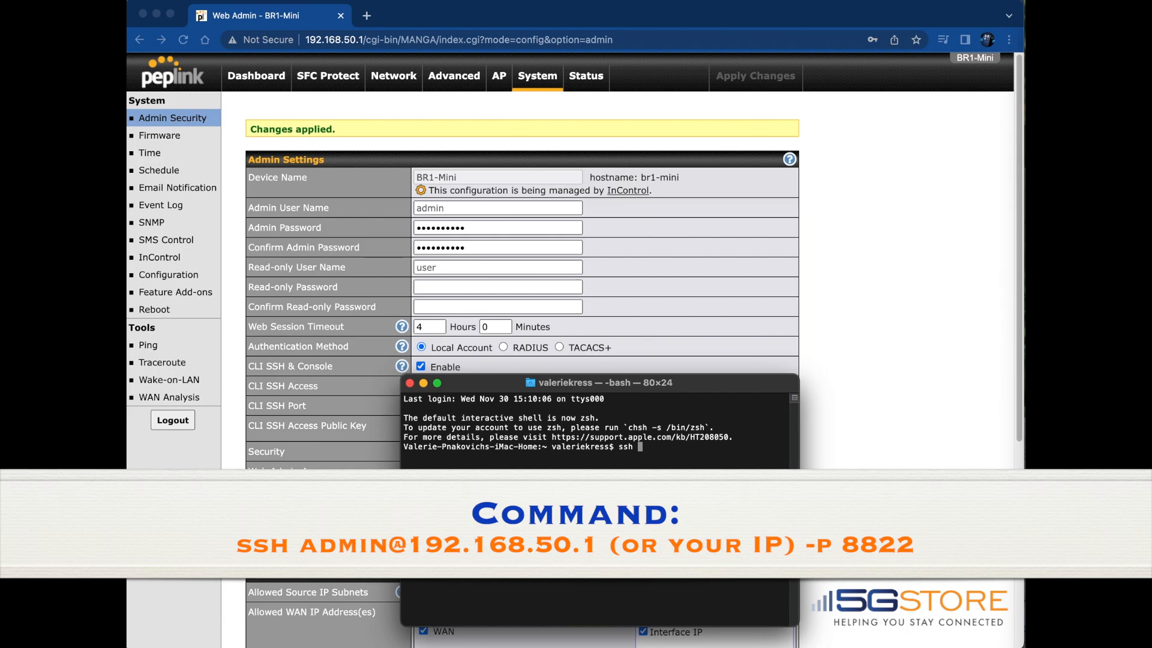
type("admin@192")
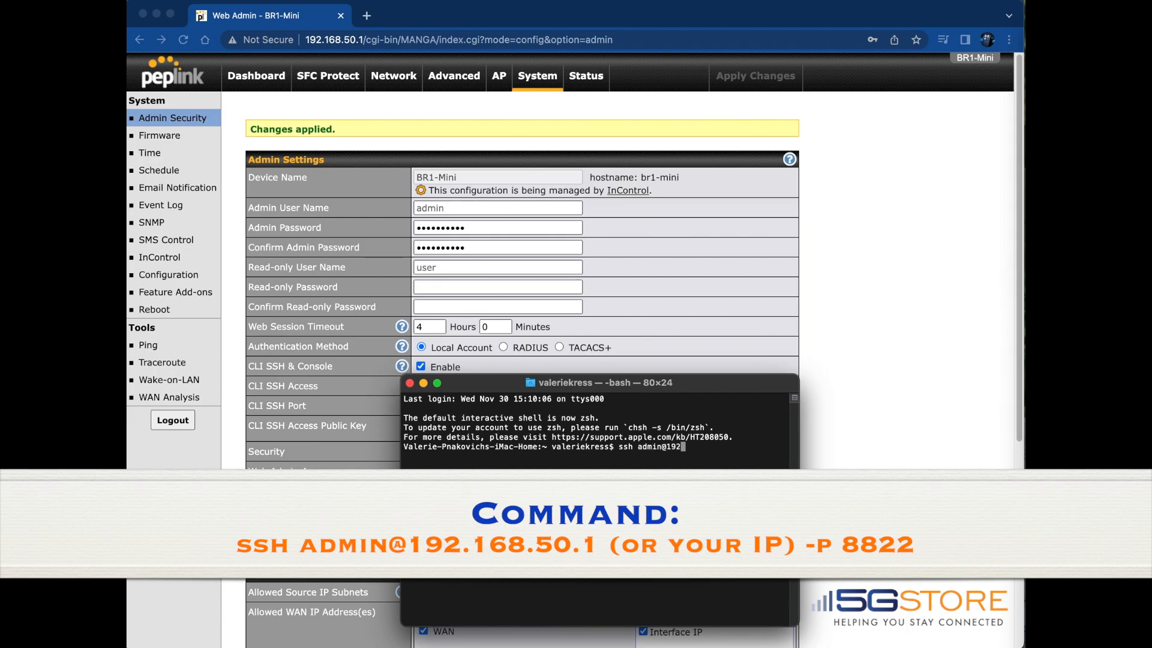
type(".168.50.1 -p 8822")
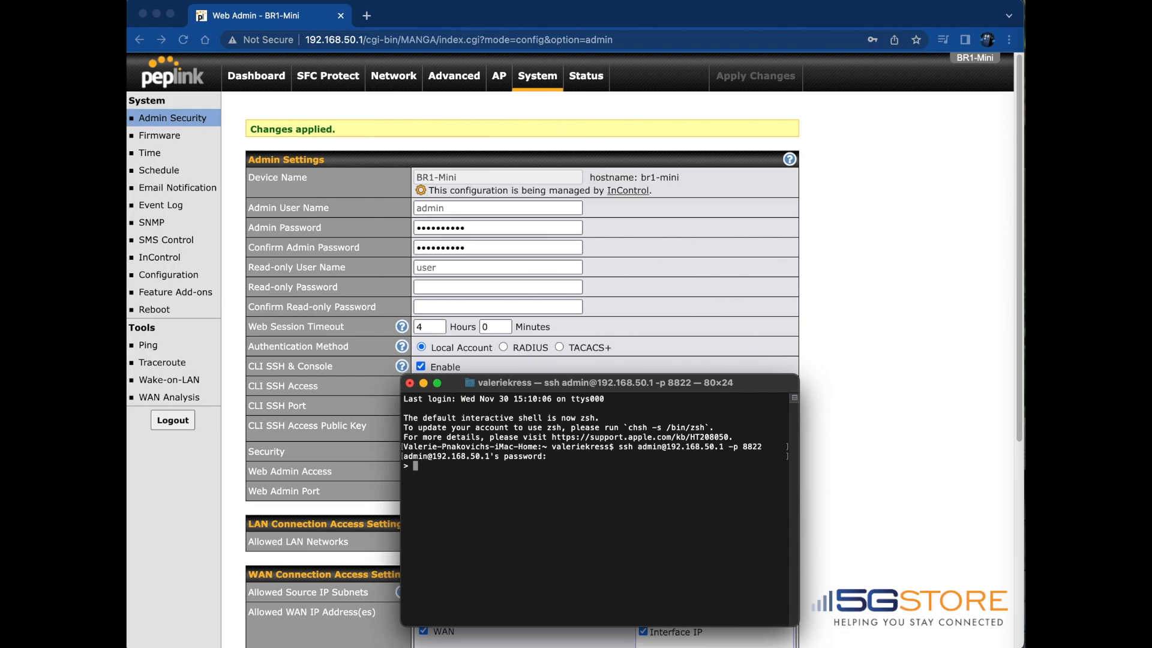
type("get WAN")
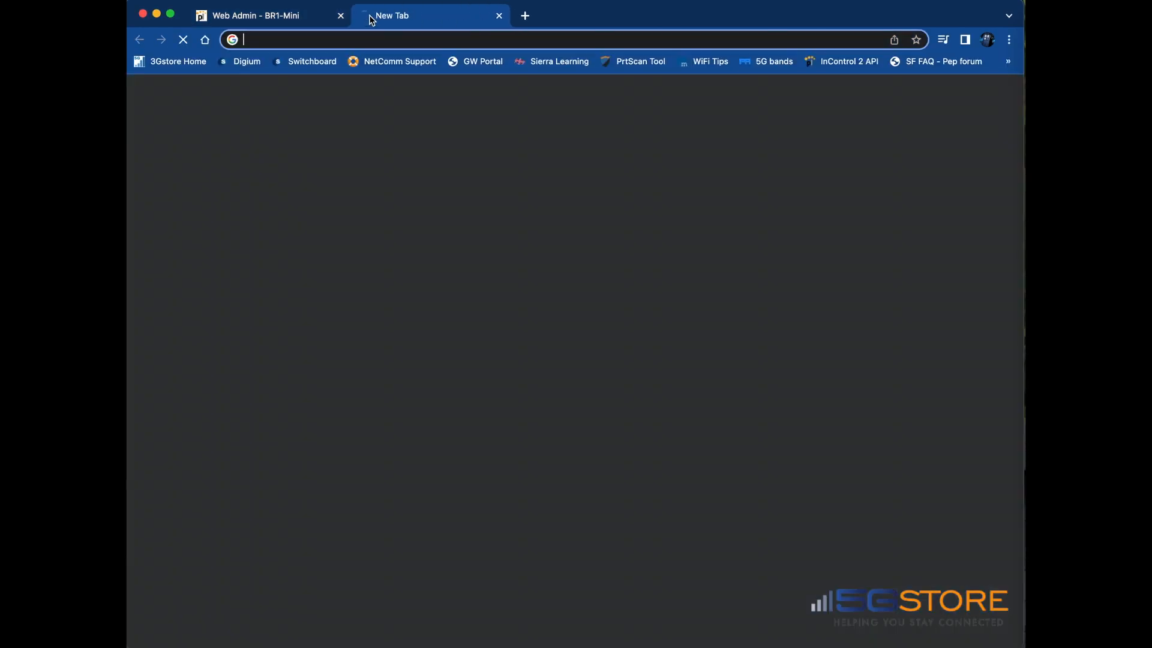
Load download.peplink.com/manual/CLI+SSH+Guide.pdf and scroll to the Command Overview table
type("download.peplink.com/manual/CLI+SSH+Guide.pdf")
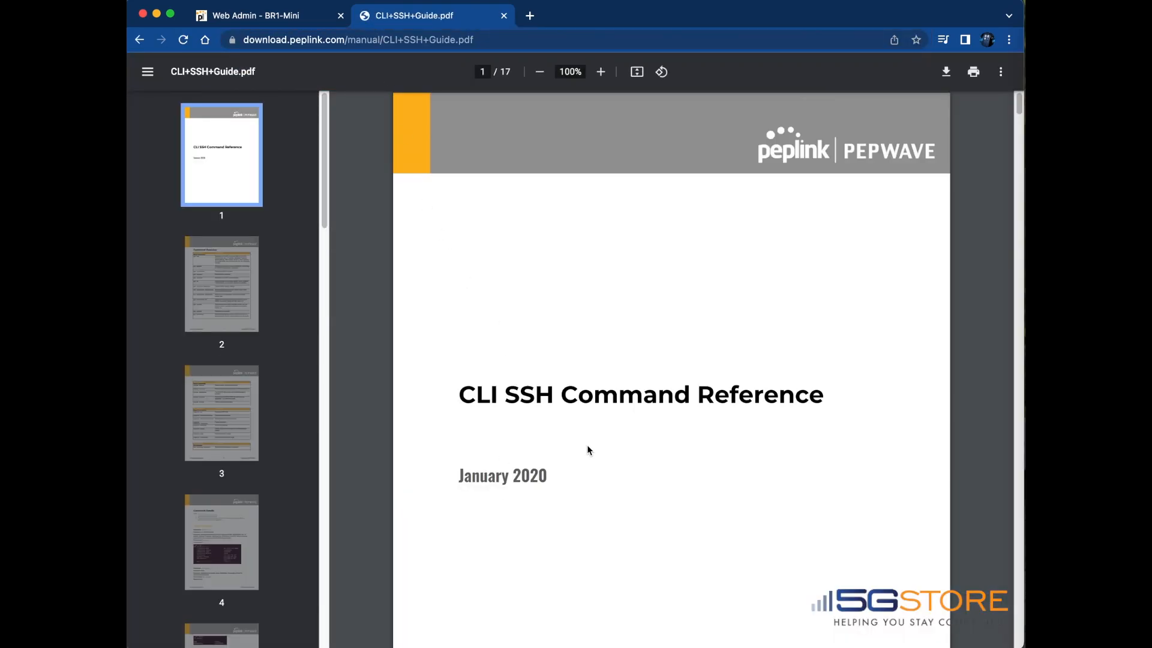
scroll("down", 3)
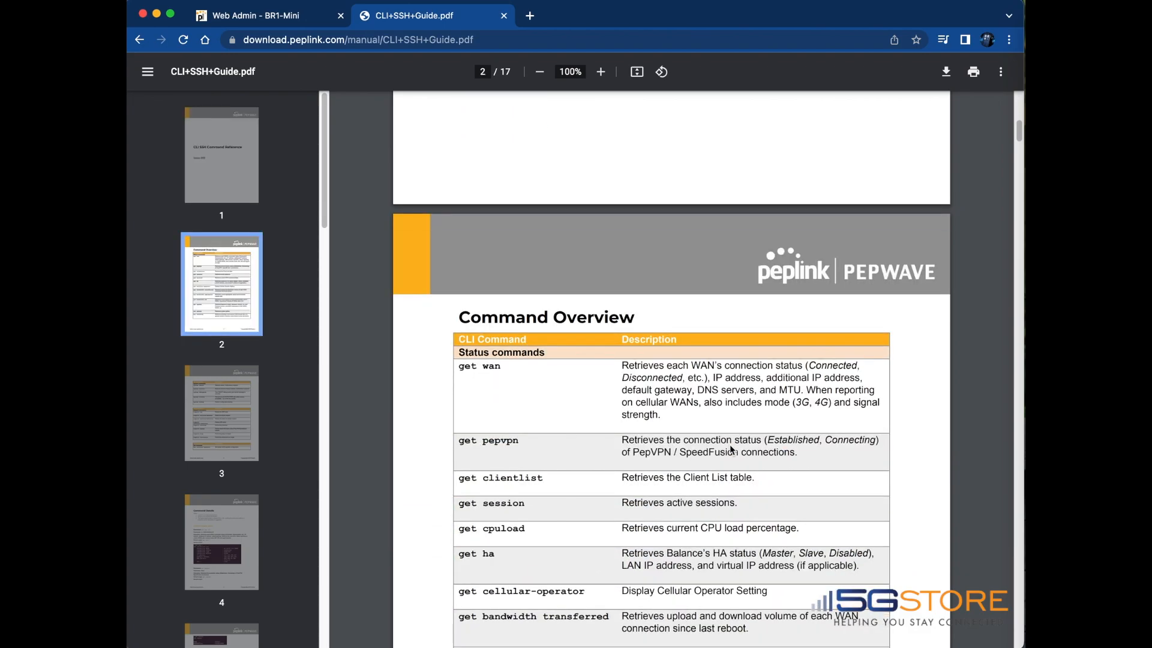
scroll("down", 3)
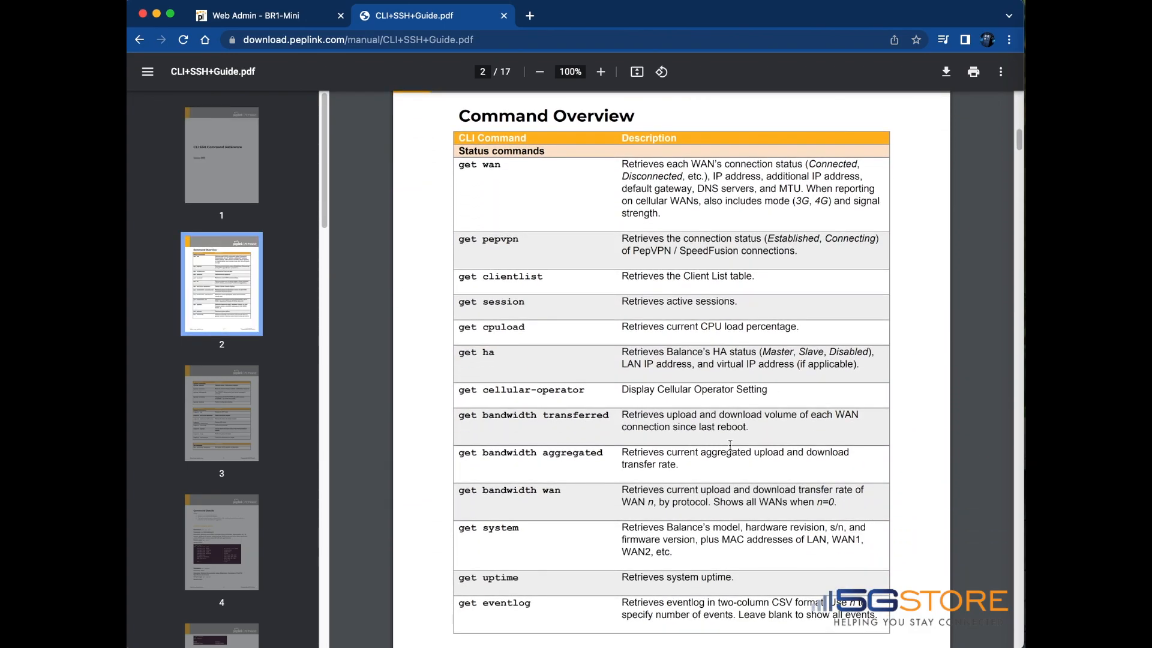